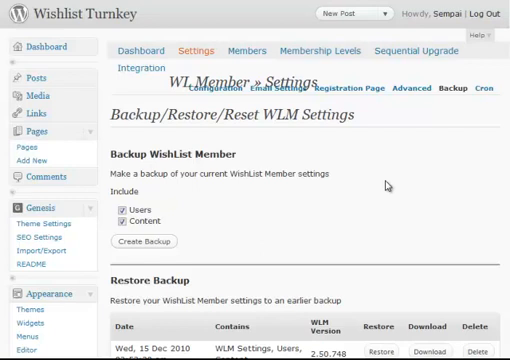
{"action": "mouse_move", "coordinate": [388, 188]}
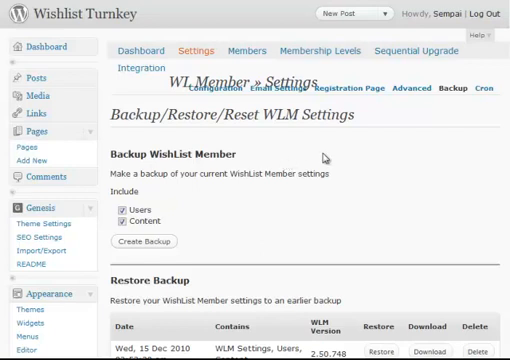
Reveal the wishlist-backup directory index with its three backup files exposed
{"action": "scroll", "scroll_direction": "down", "scroll_amount": 3}
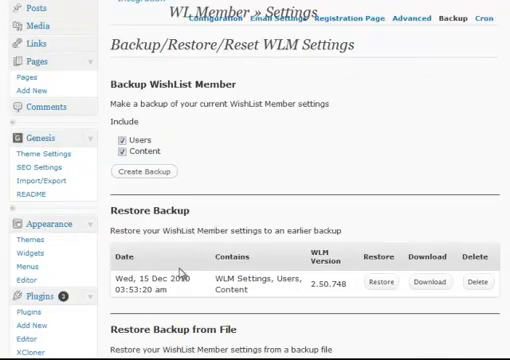
{"action": "mouse_move", "coordinate": [180, 272]}
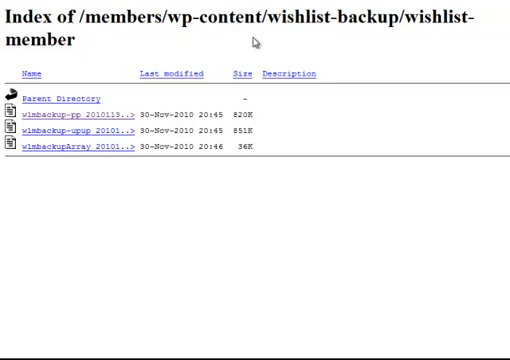
{"action": "mouse_move", "coordinate": [330, 122]}
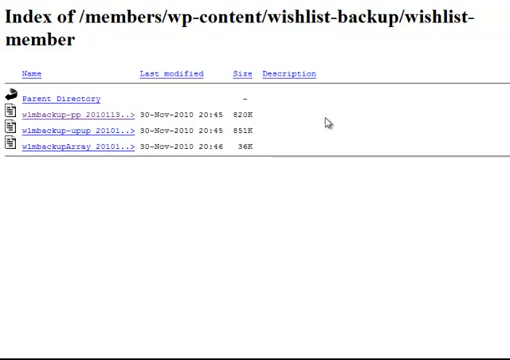
{"action": "mouse_move", "coordinate": [284, 32]}
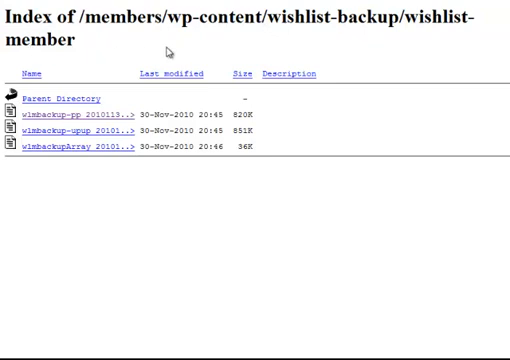
{"action": "mouse_move", "coordinate": [272, 124]}
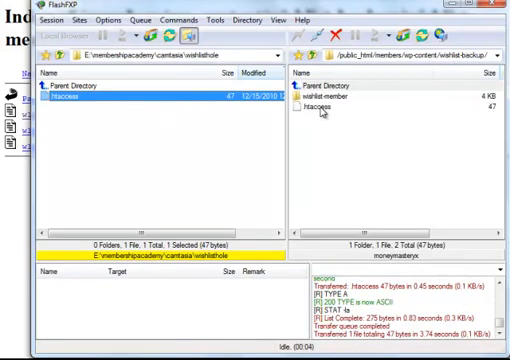
Transfer the local .htaccess file into the remote wp-content/wishlist-backup folder
{"action": "double_click", "coordinate": [72, 104]}
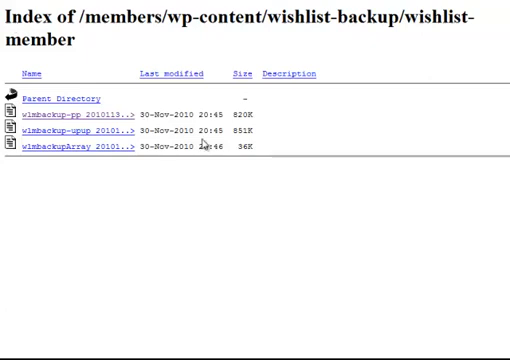
{"action": "mouse_move", "coordinate": [296, 128]}
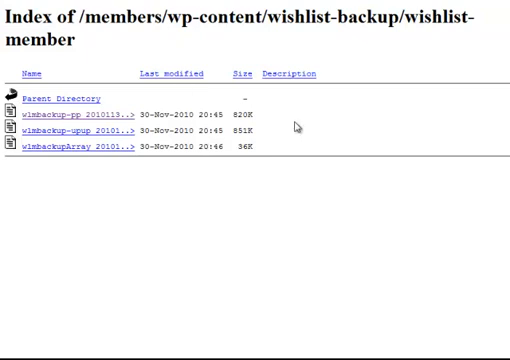